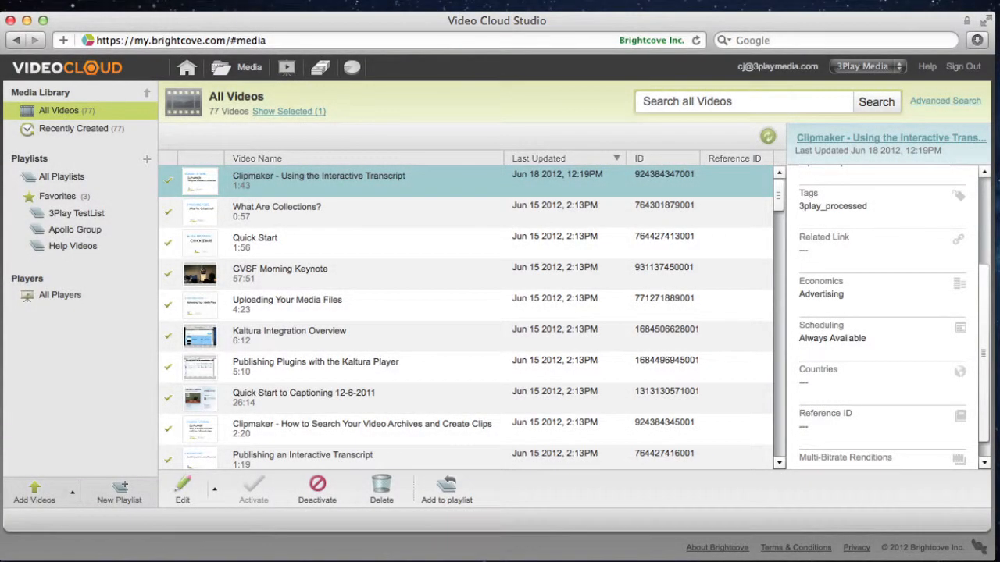
Sign in to Brightcove Video Cloud Studio
scroll("down", 3)
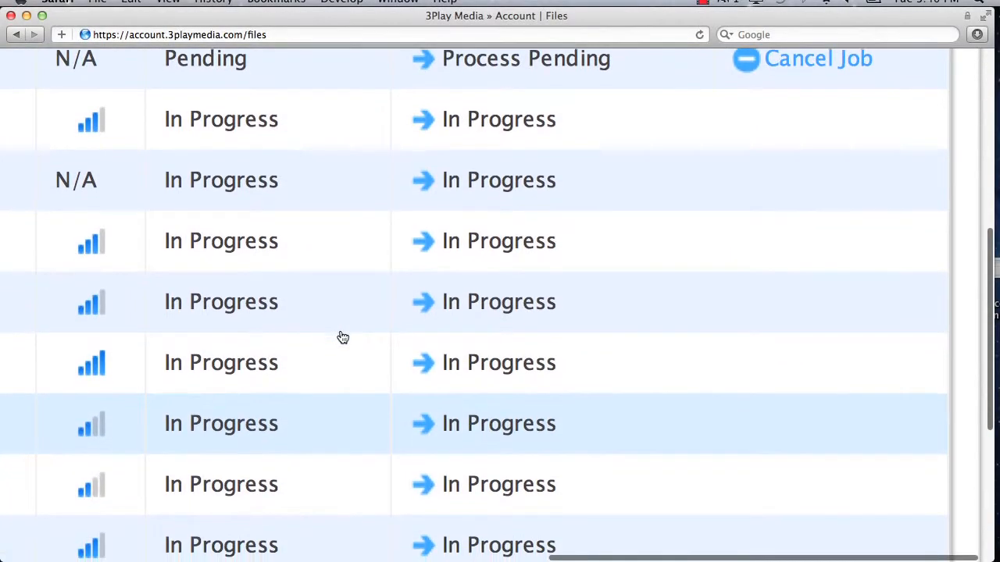
scroll("down", 3)
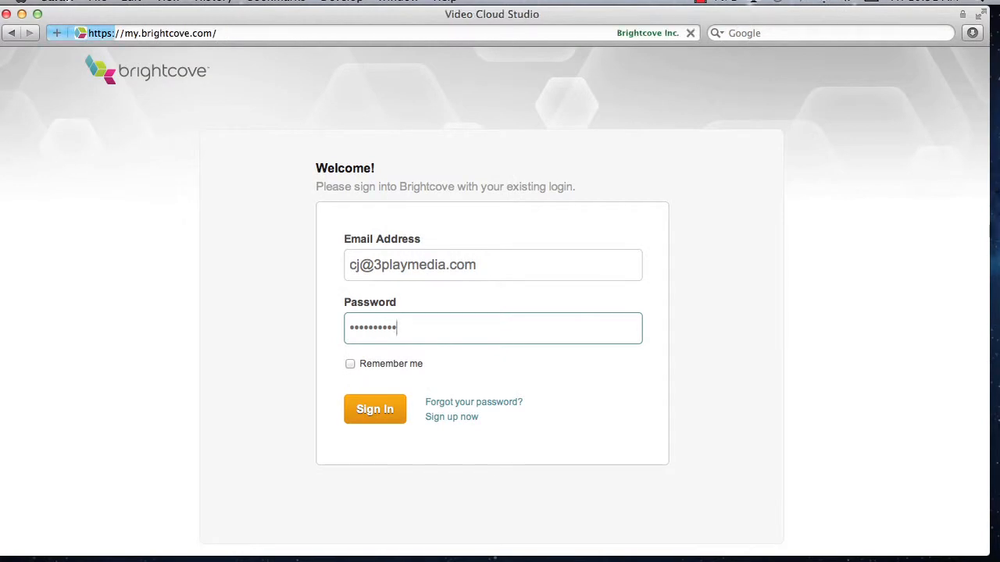
left_click(375, 409)
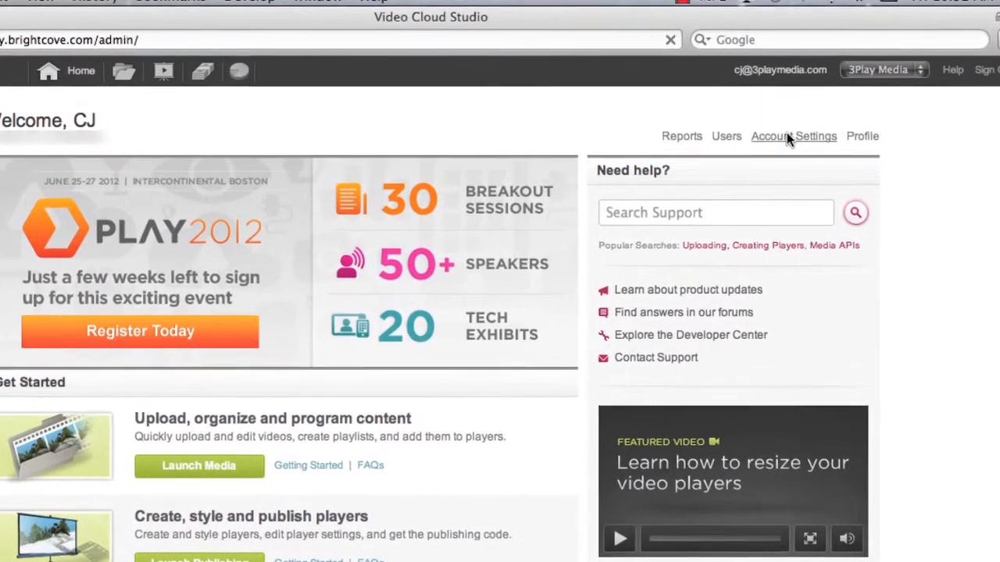
Add a custom video field with display name dfxppath in Account Settings and save it
left_click(794, 136)
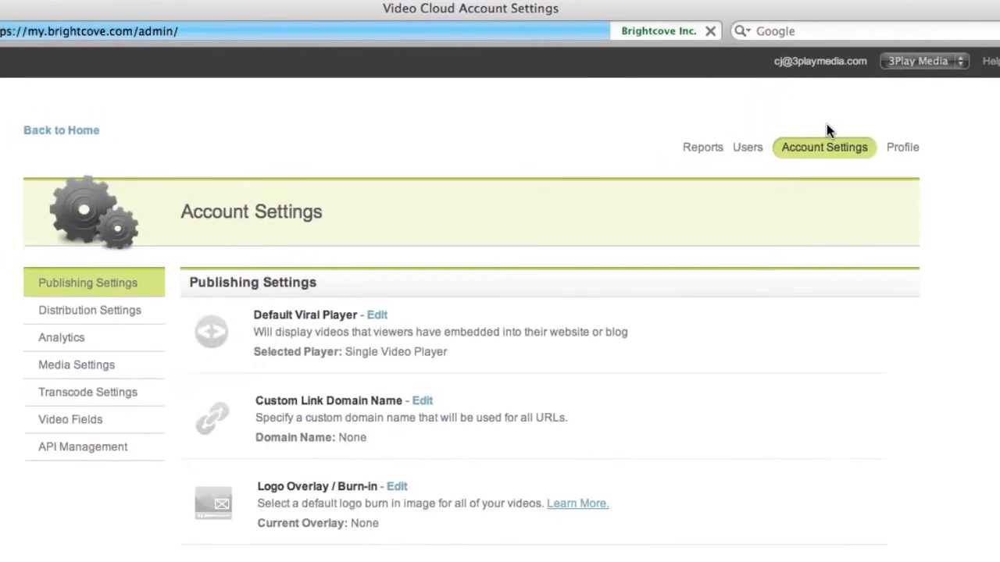
left_click(122, 407)
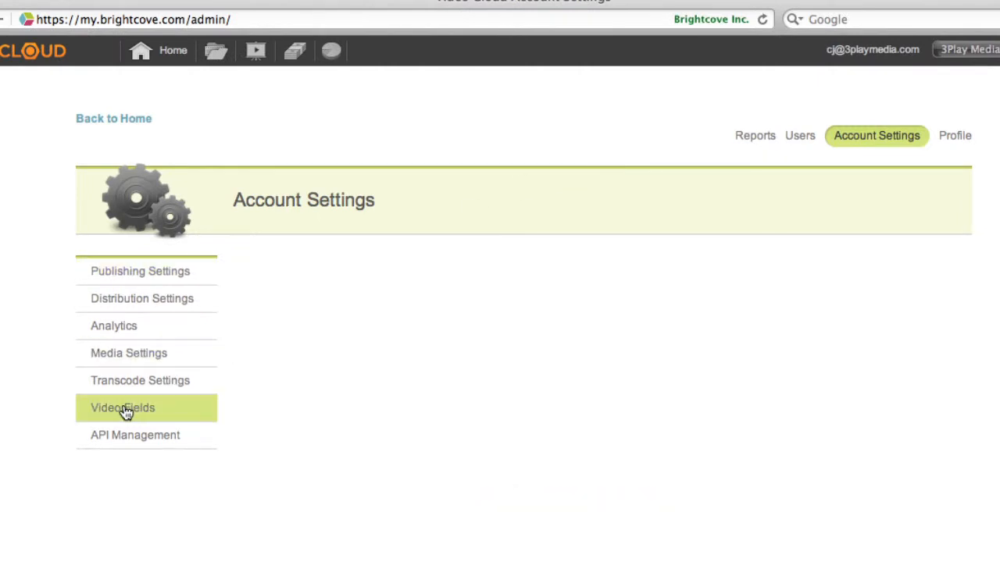
left_click(122, 408)
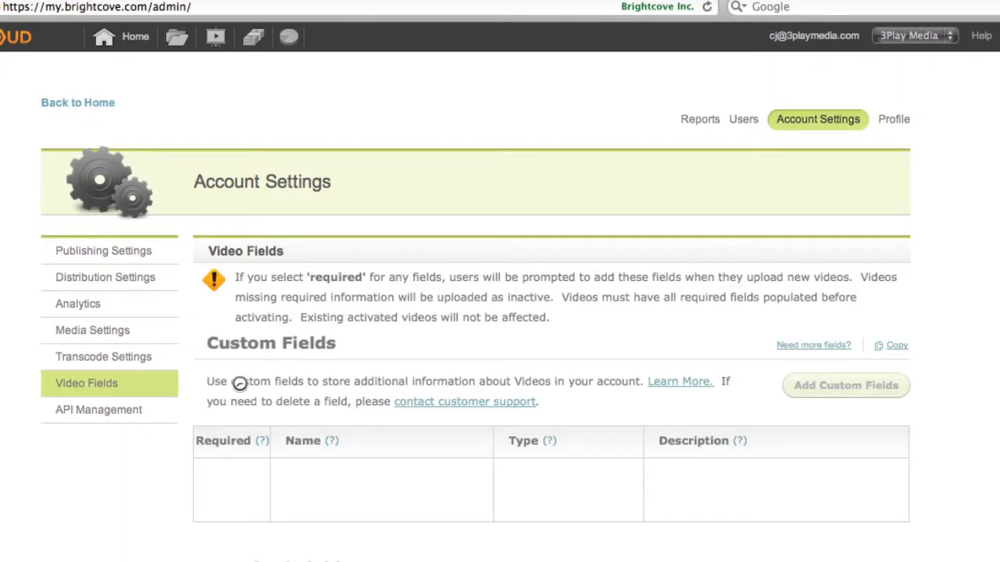
left_click(845, 385)
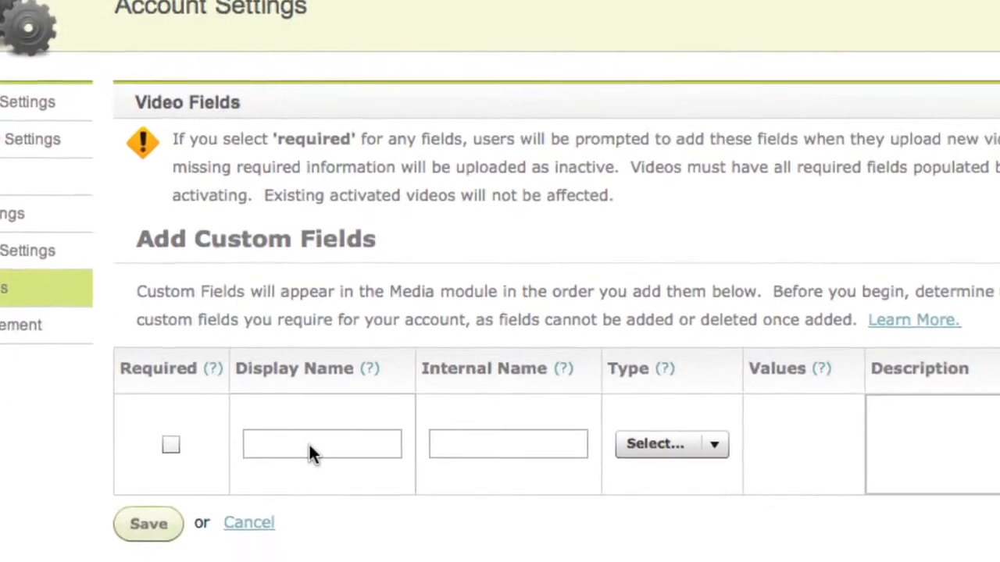
type("d")
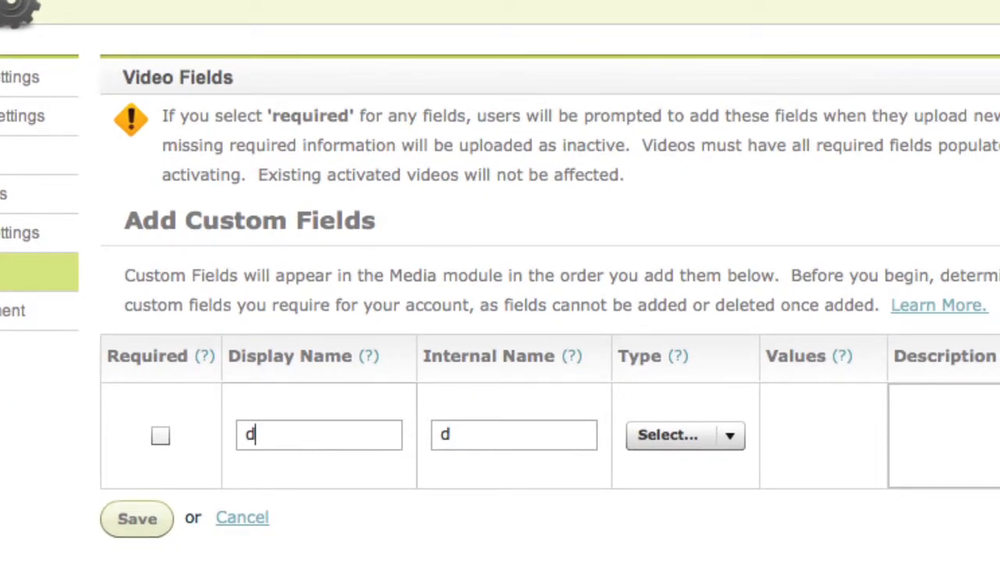
type("fxppath")
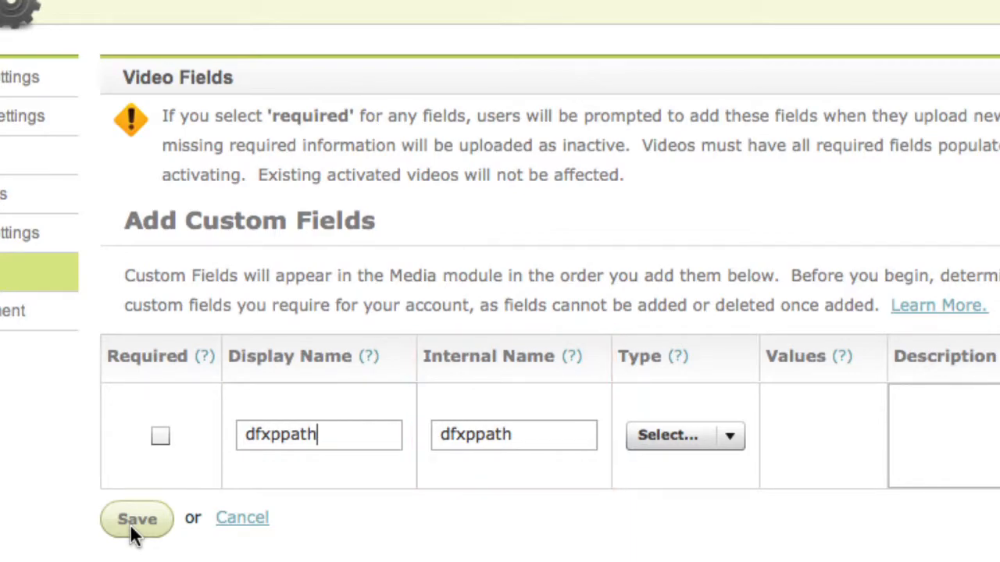
left_click(137, 518)
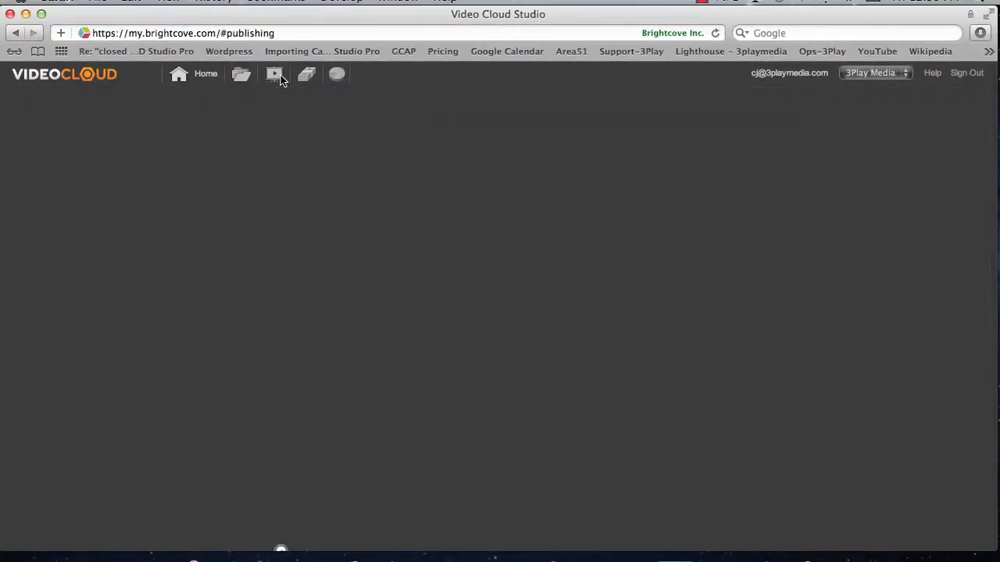
Create a player named Demo Player from the Accessible Video Player template
left_click(273, 73)
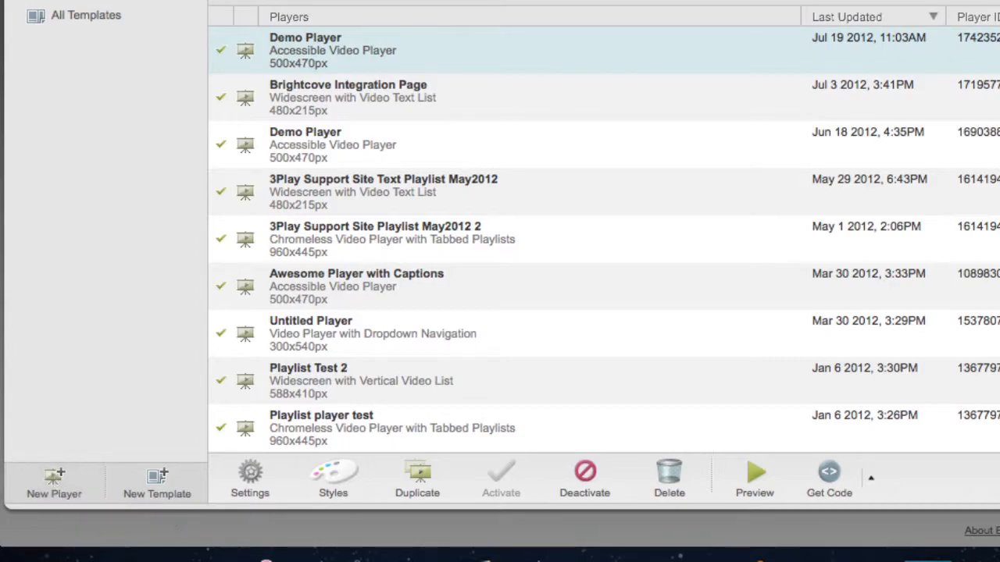
left_click(54, 484)
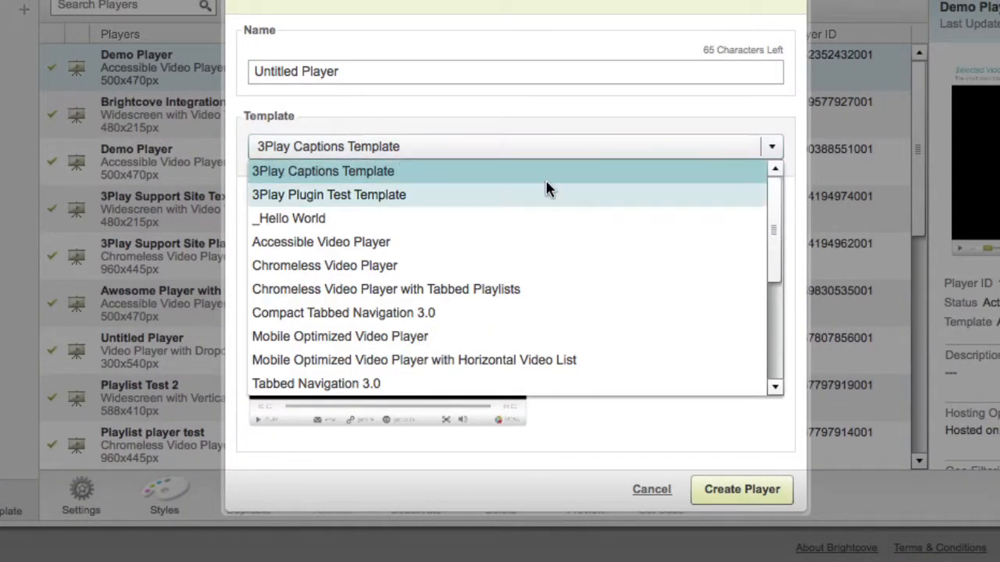
scroll("down", 3)
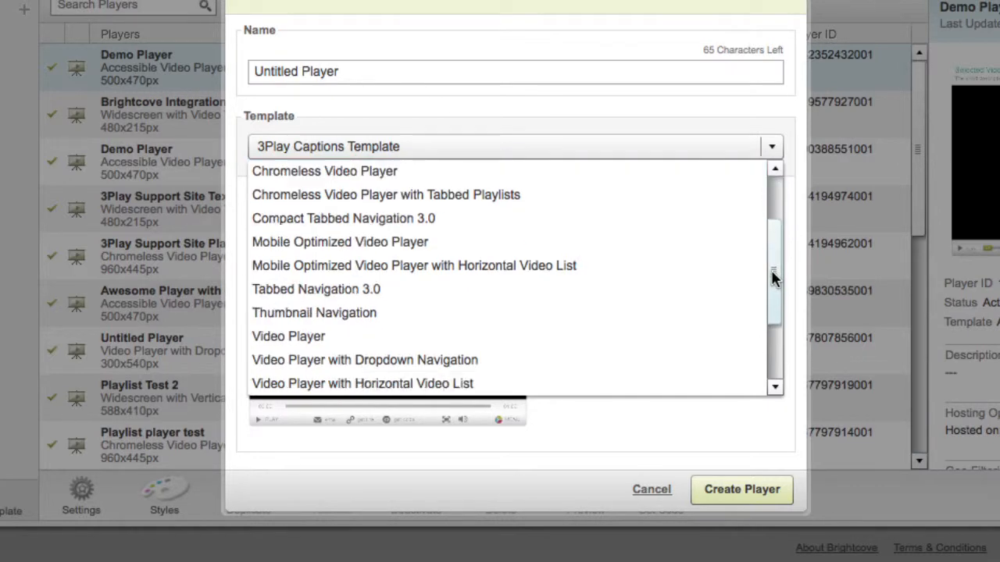
scroll("down", 3)
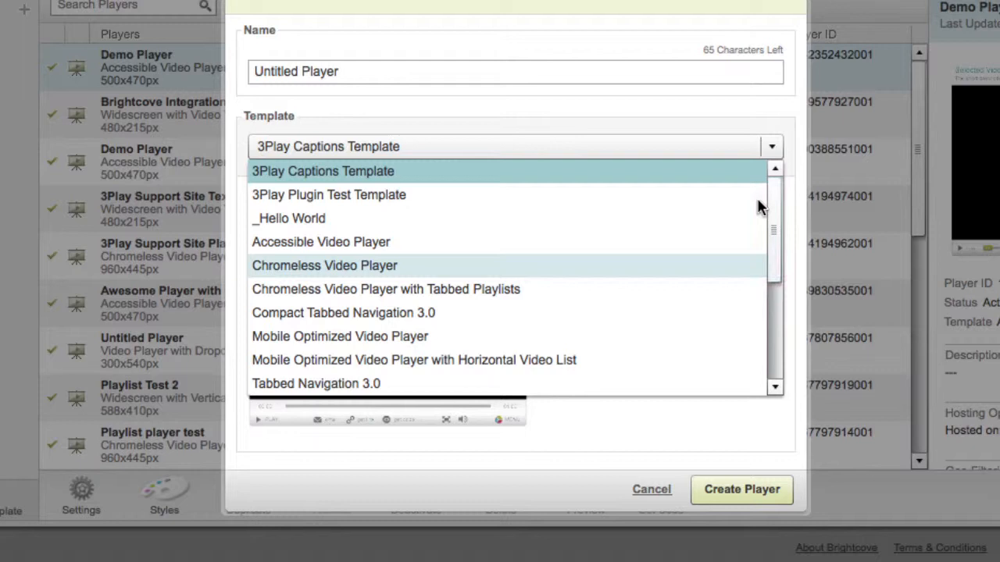
mouse_move(313, 242)
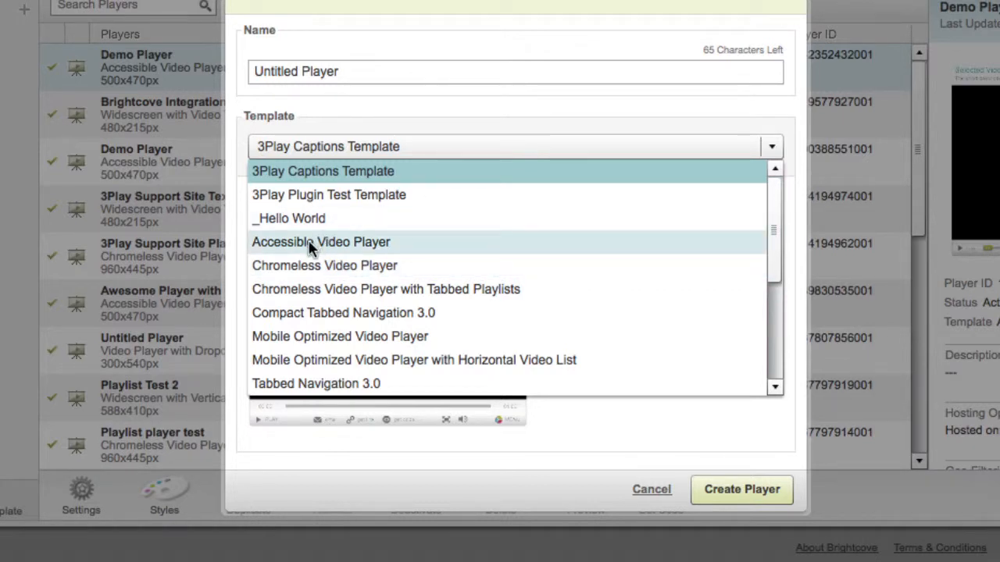
left_click(321, 243)
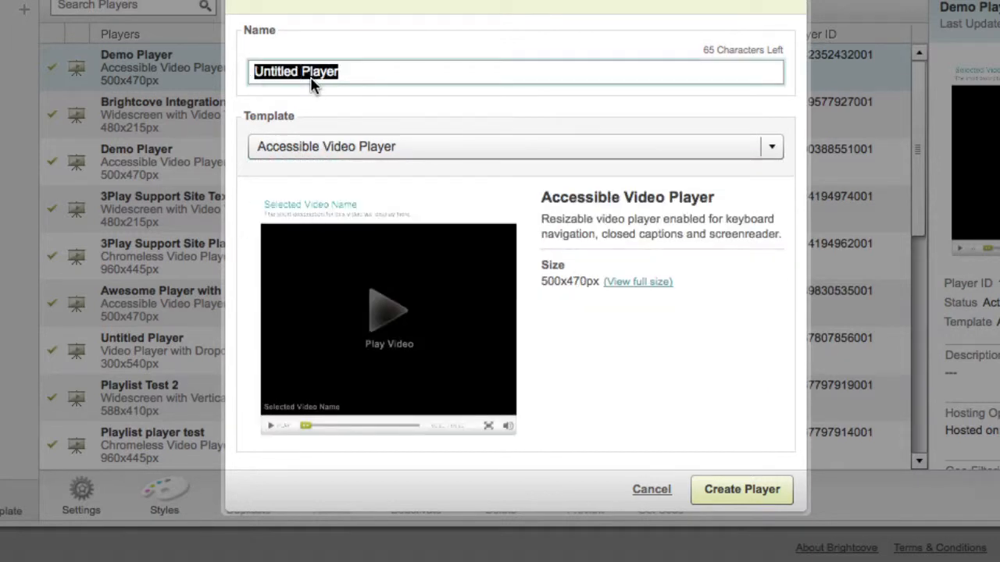
type("Demo Player")
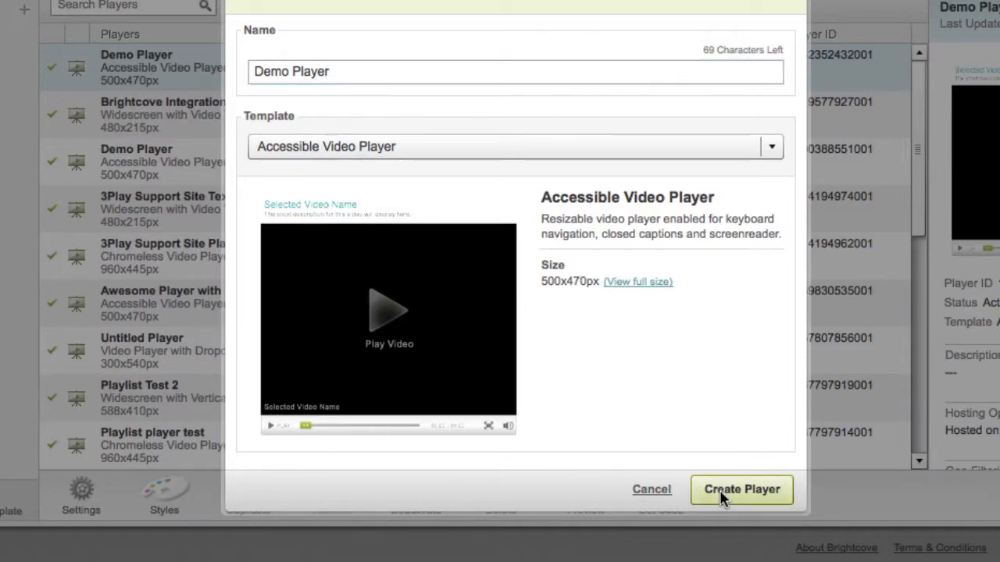
left_click(740, 489)
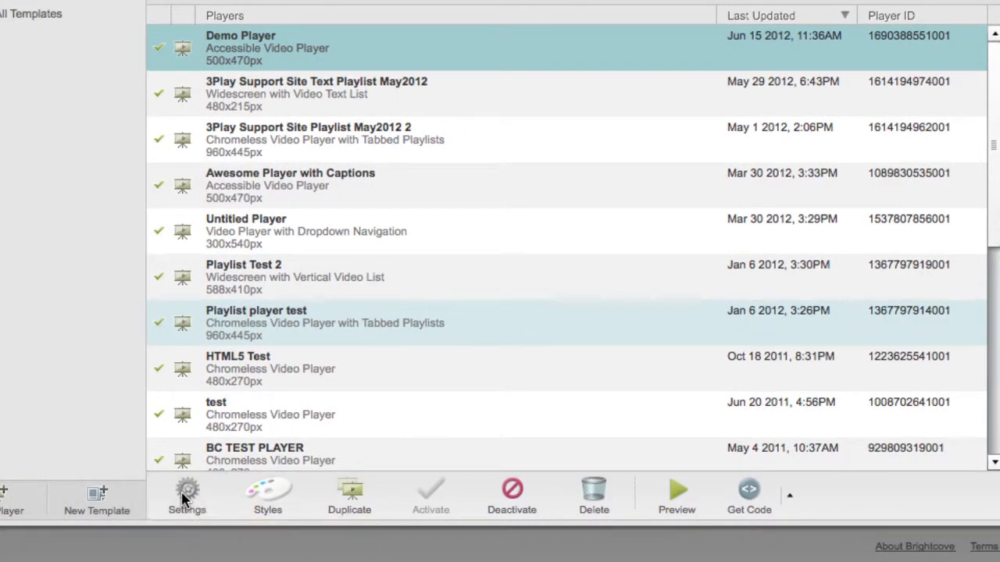
Enable ActionScript/JavaScript APIs in Demo Player's settings and show its Plug-Ins list
left_click(187, 496)
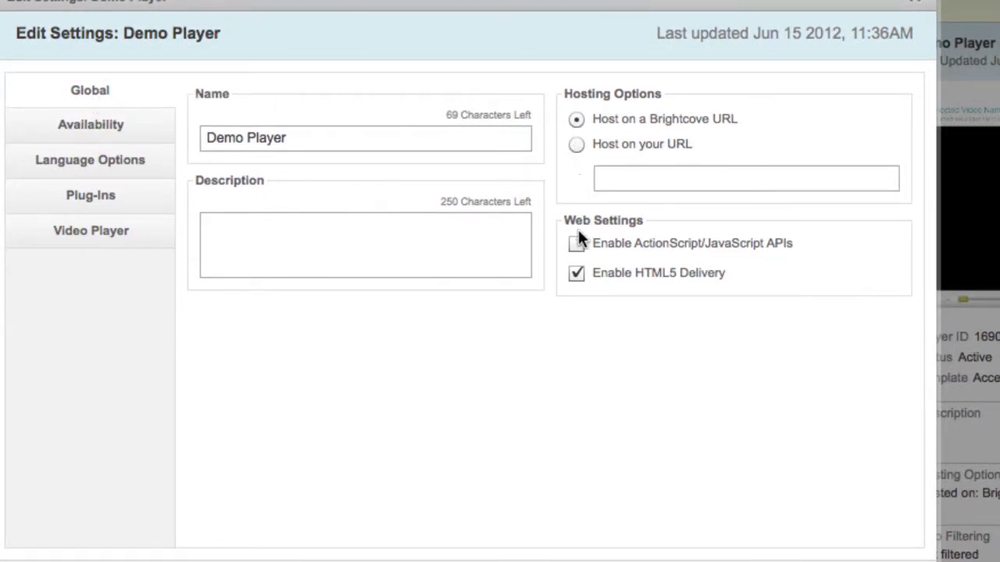
left_click(576, 243)
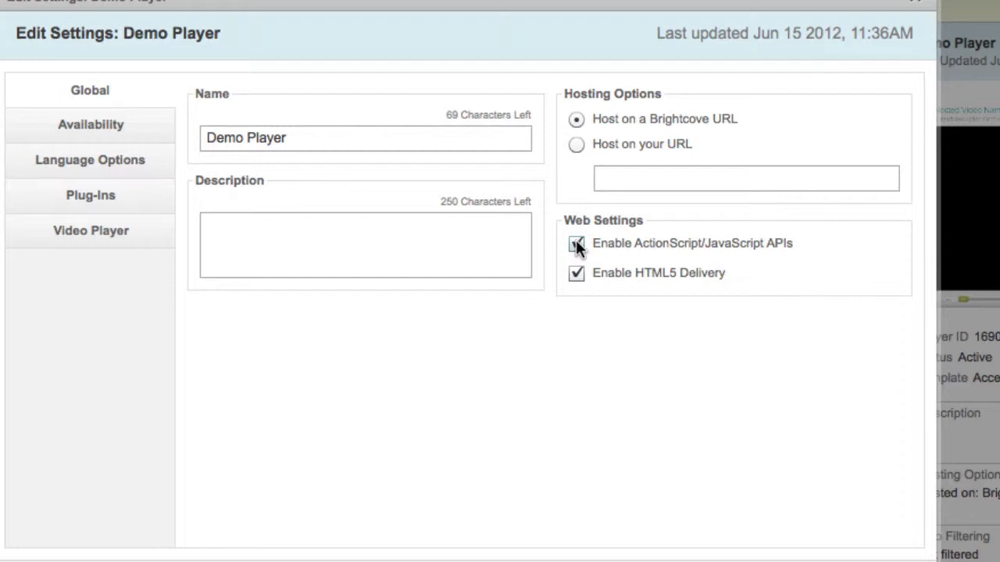
left_click(90, 196)
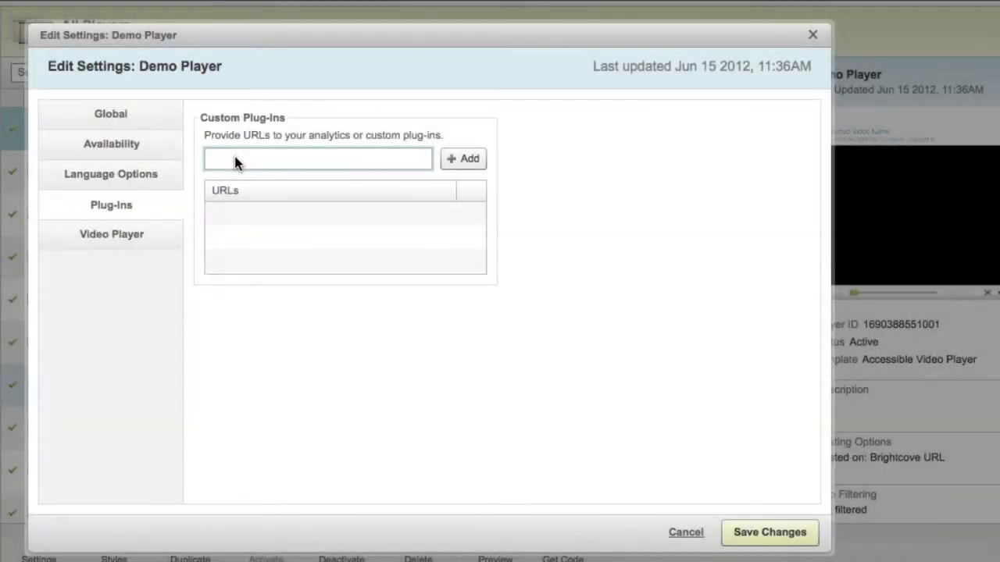
Add the Brightcove captions plug-in URL to Demo Player's custom plug-ins and save
left_click(463, 159)
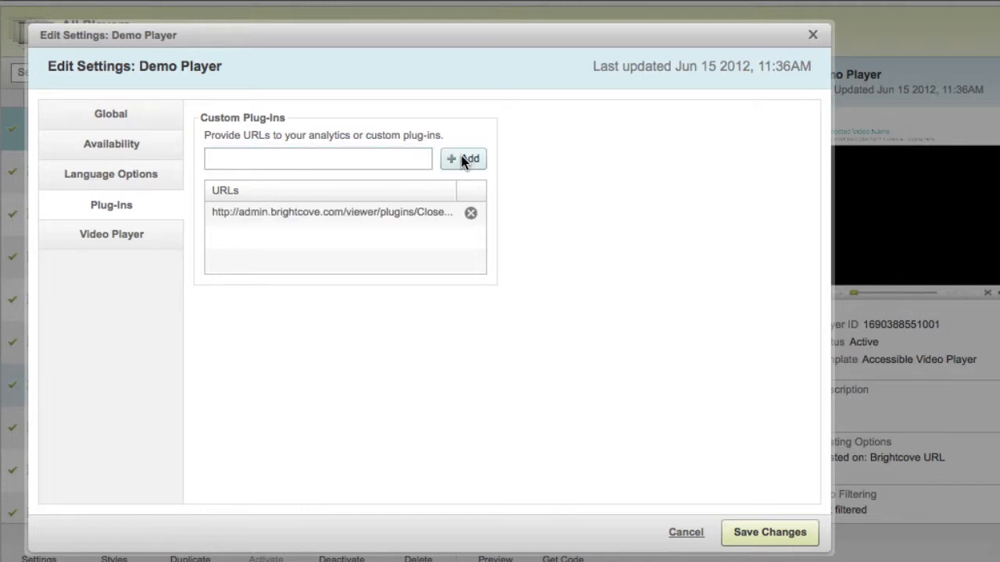
left_click(769, 532)
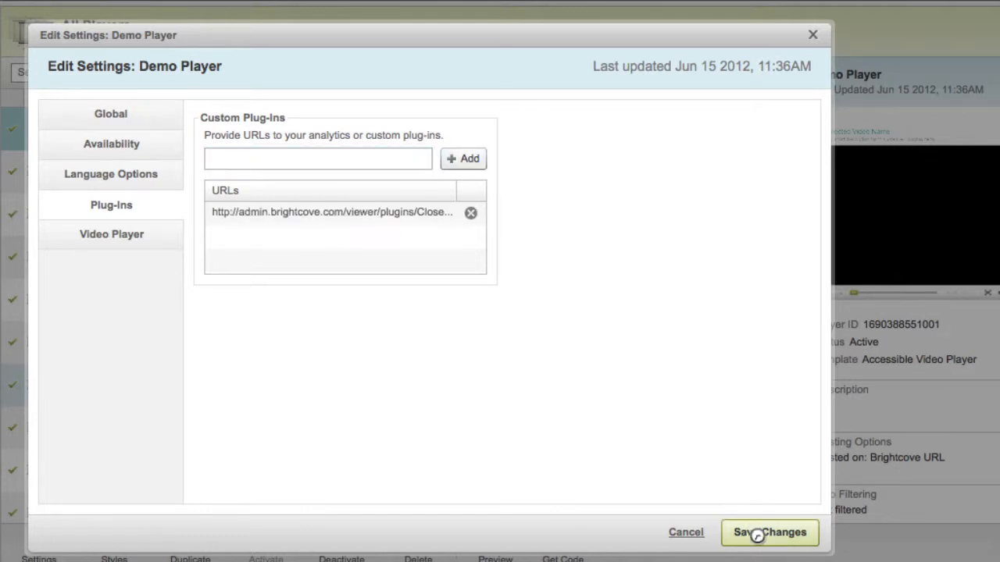
left_click(769, 532)
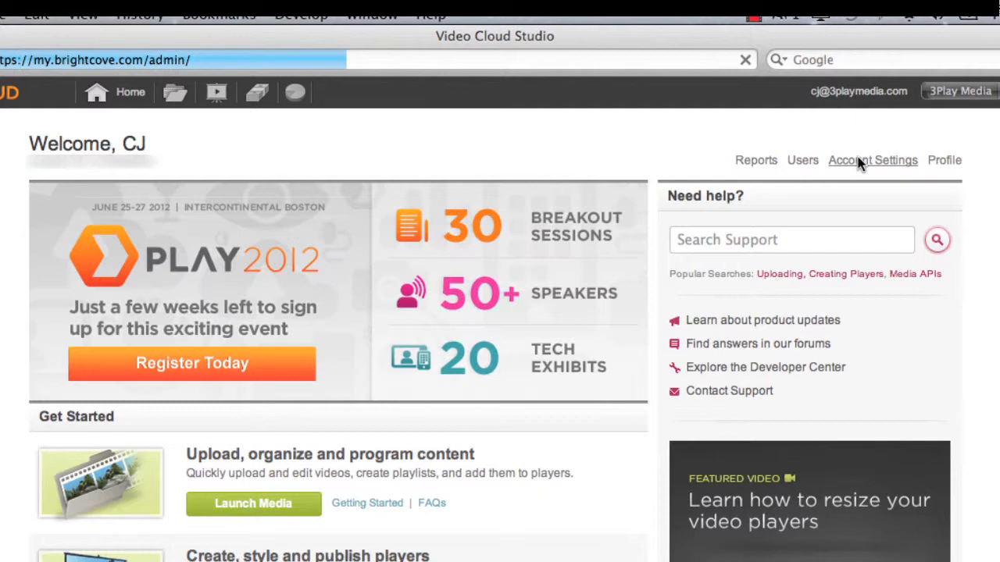
View the read and write tokens under Account Settings > API Management
left_click(871, 160)
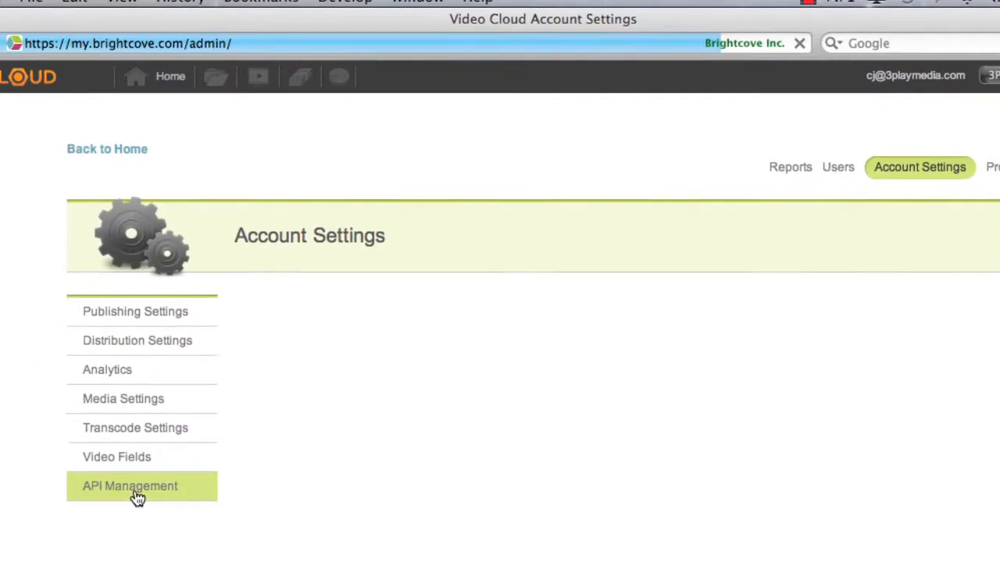
left_click(130, 486)
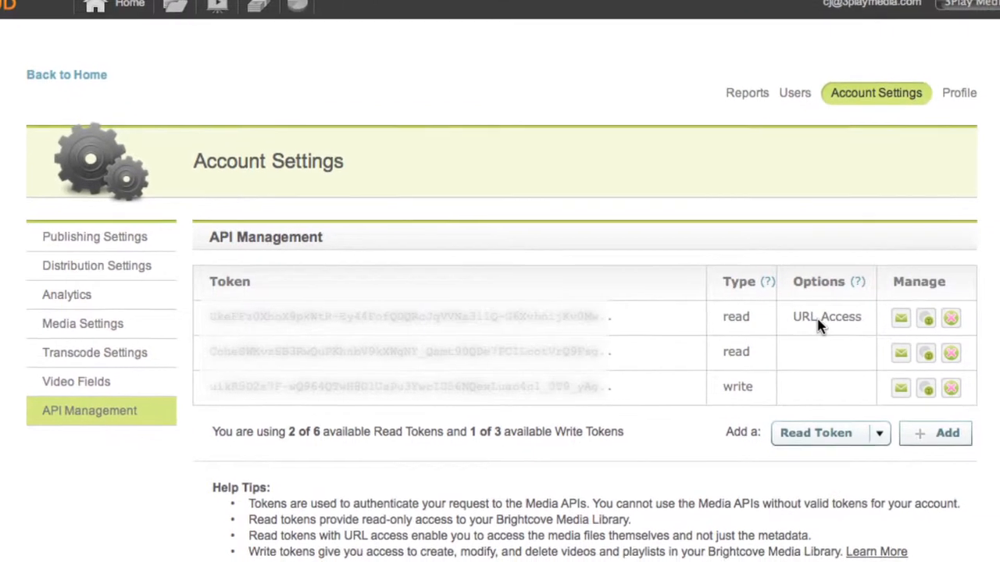
scroll("down", 3)
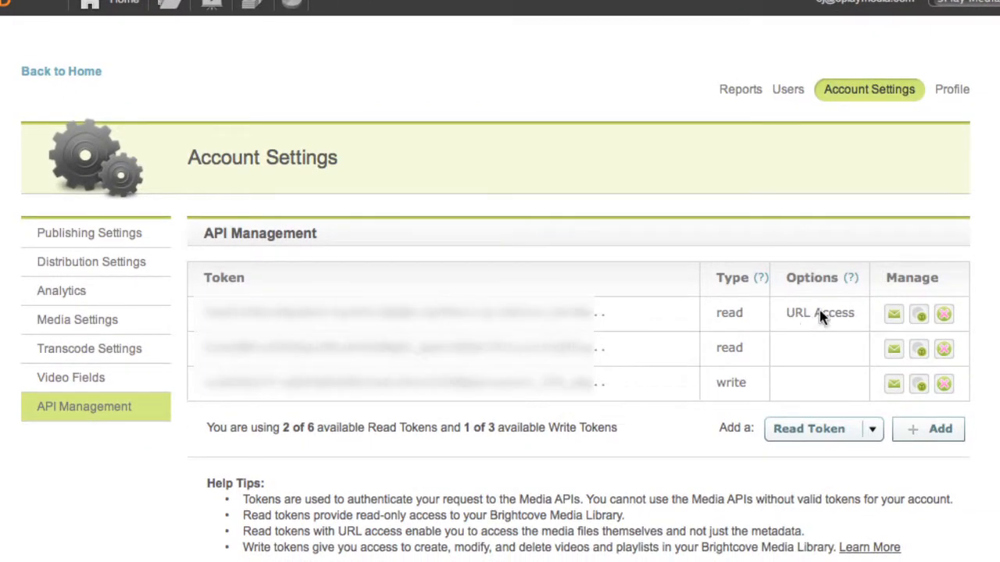
mouse_move(918, 313)
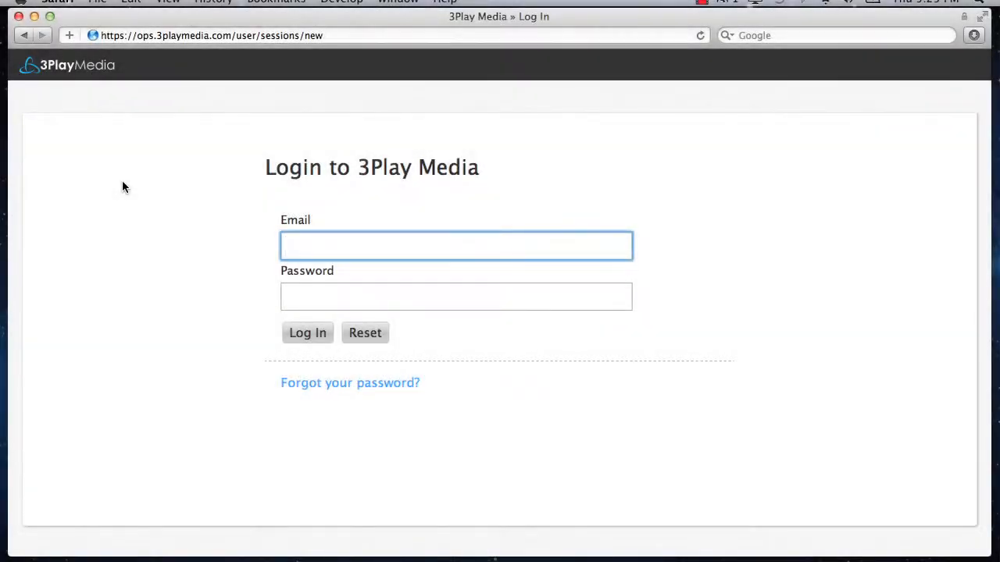
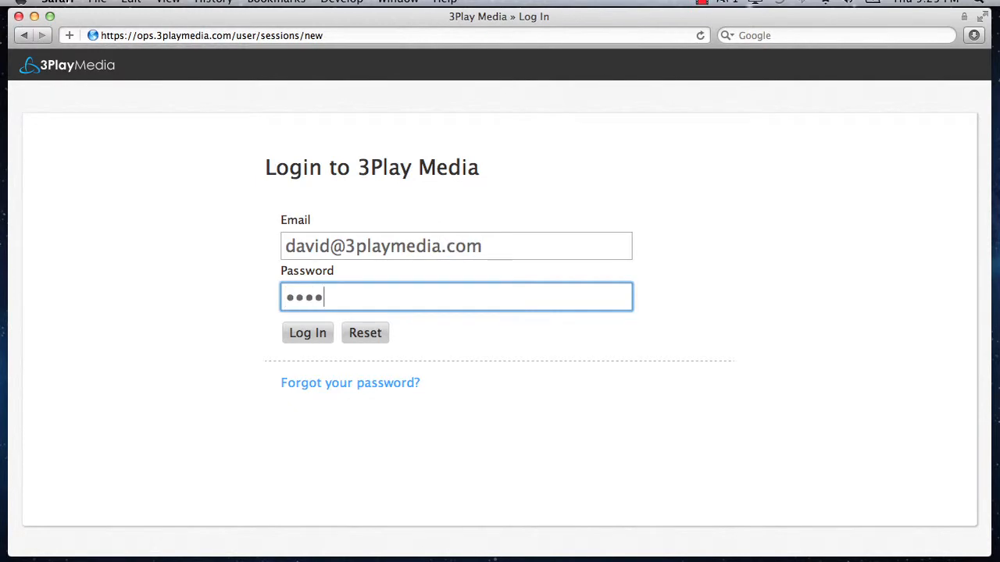
Log in to 3Play Media and start a Brightcove account link under linked-account uploads
left_click(307, 333)
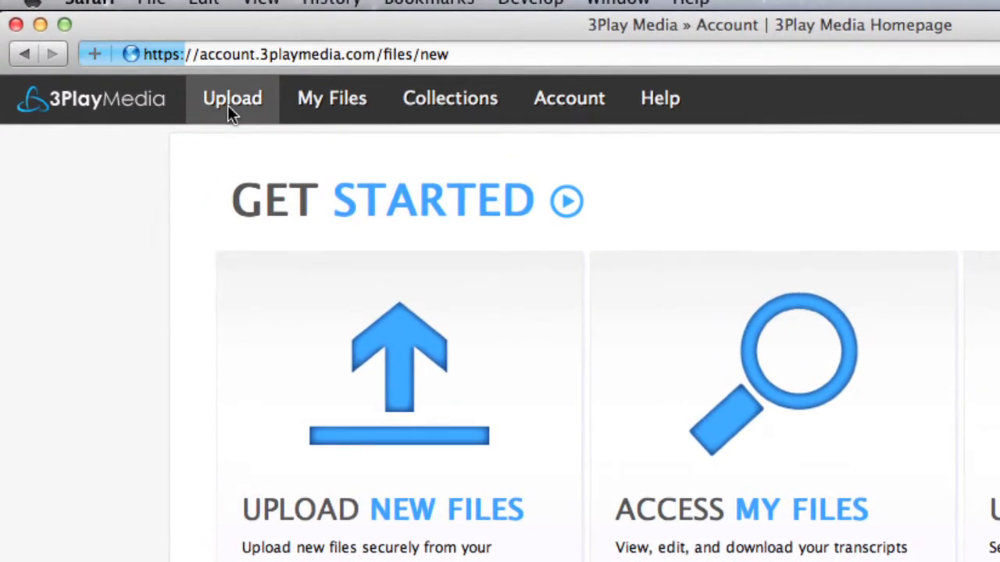
left_click(232, 97)
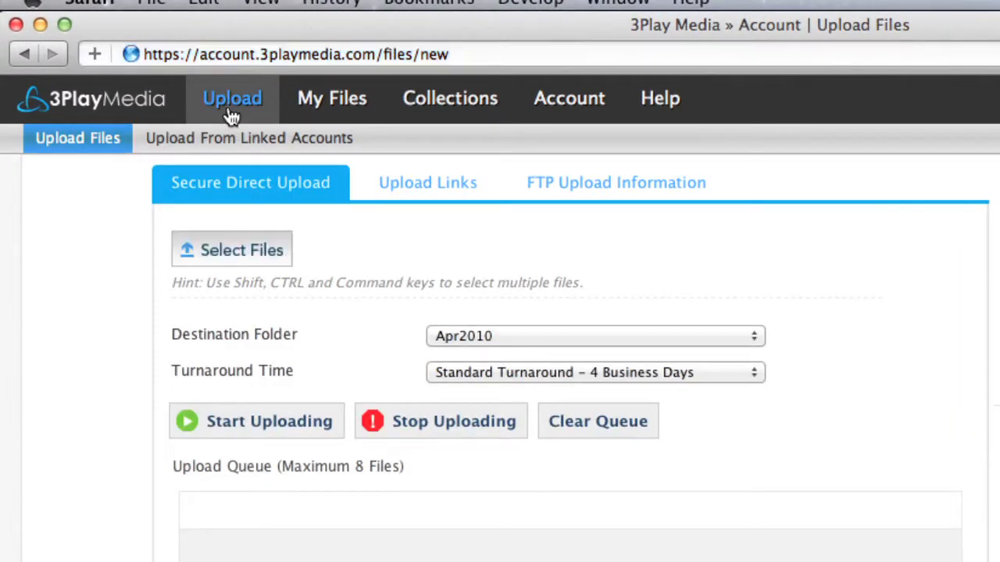
left_click(248, 138)
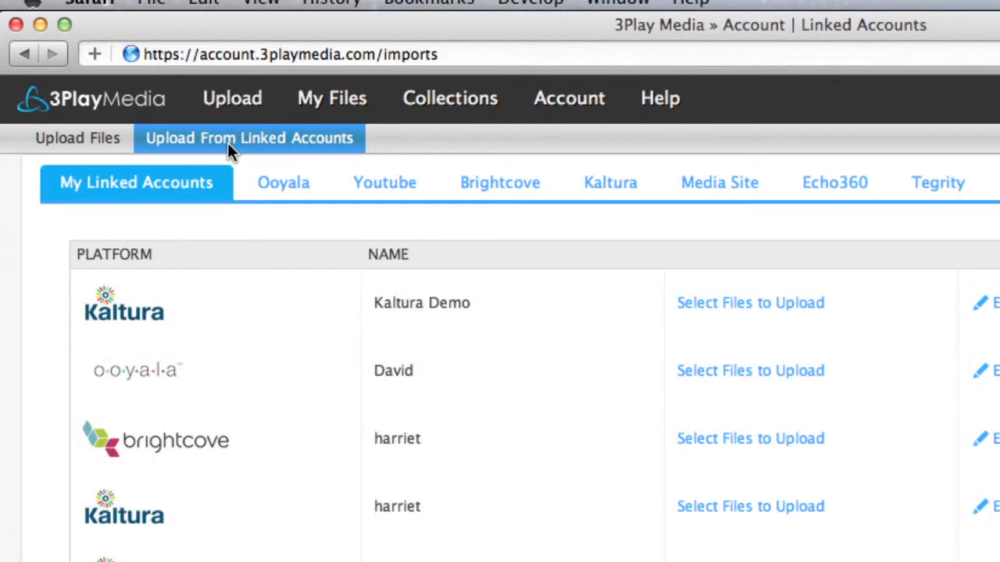
left_click(499, 182)
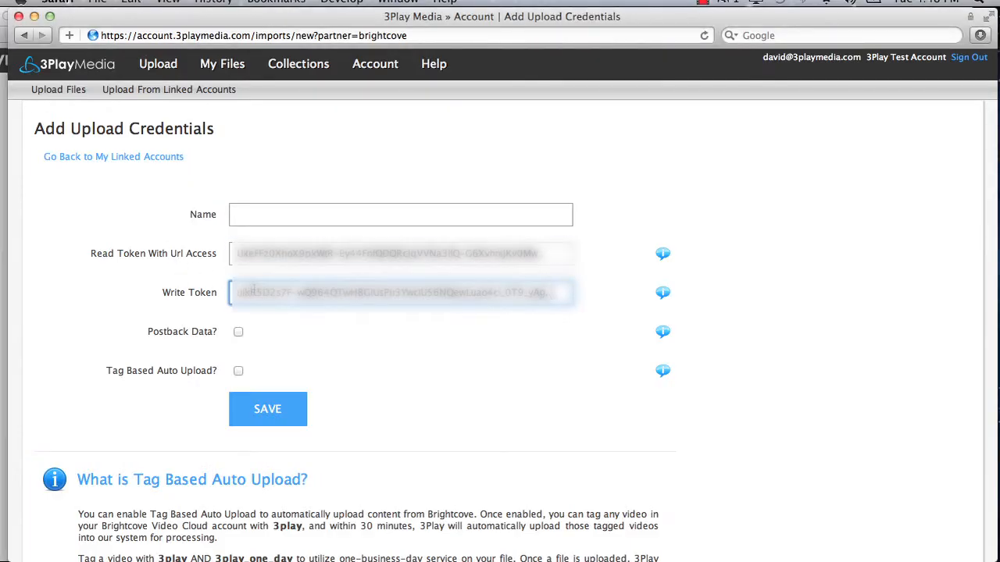
Name the link Brightcove Demo, enable postback data and tag-based auto upload, and save
left_click(400, 214)
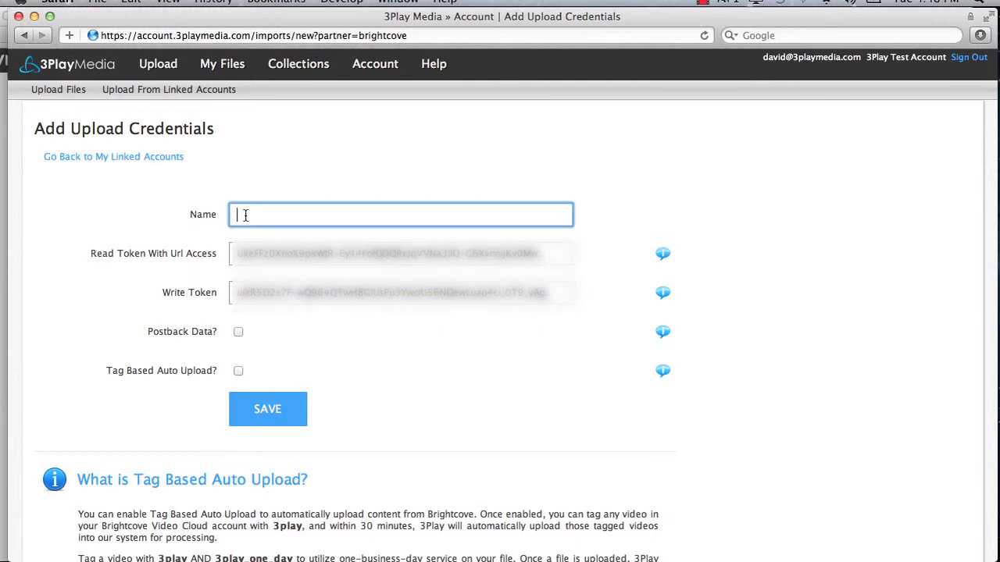
type("Brightcove Demo")
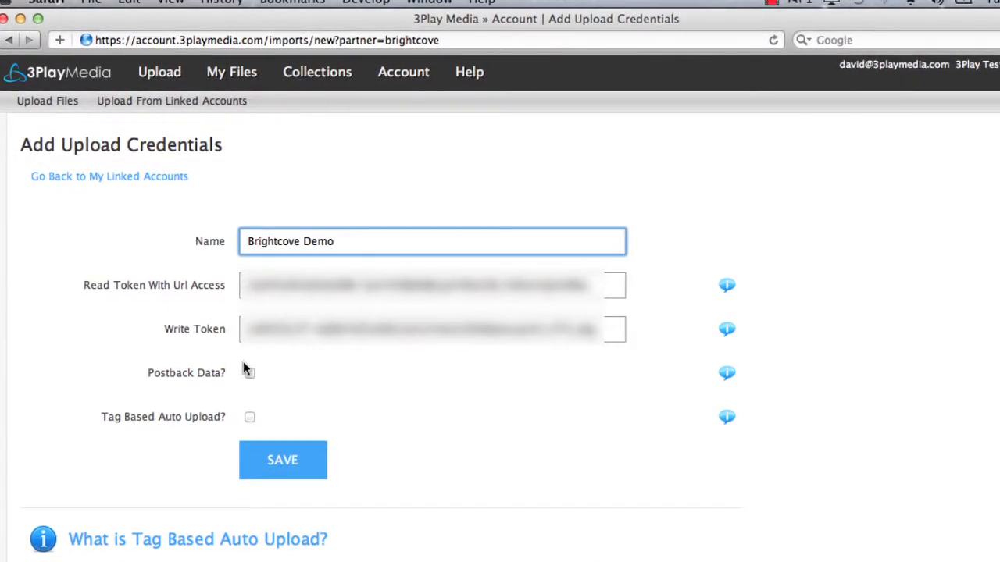
left_click(249, 417)
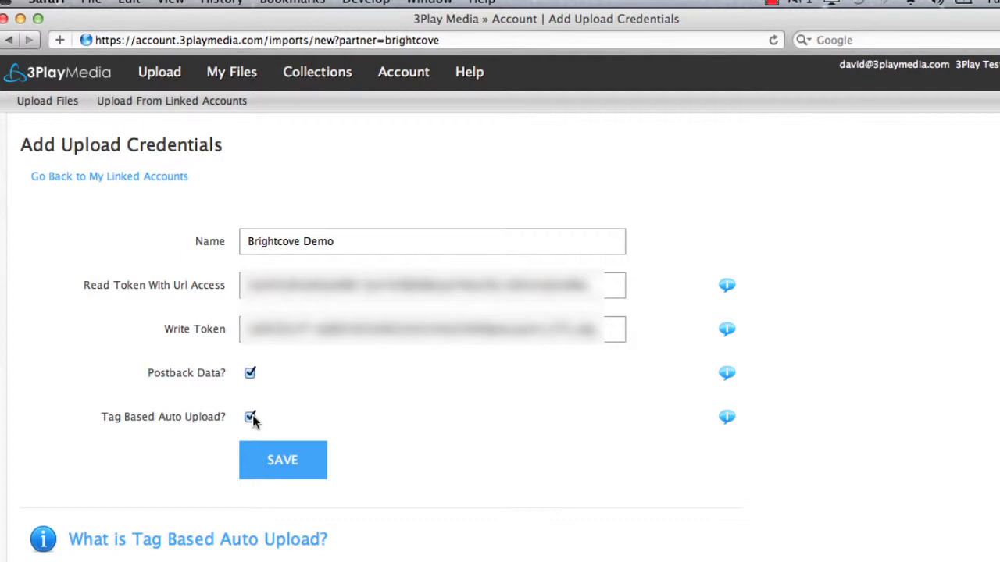
mouse_move(149, 441)
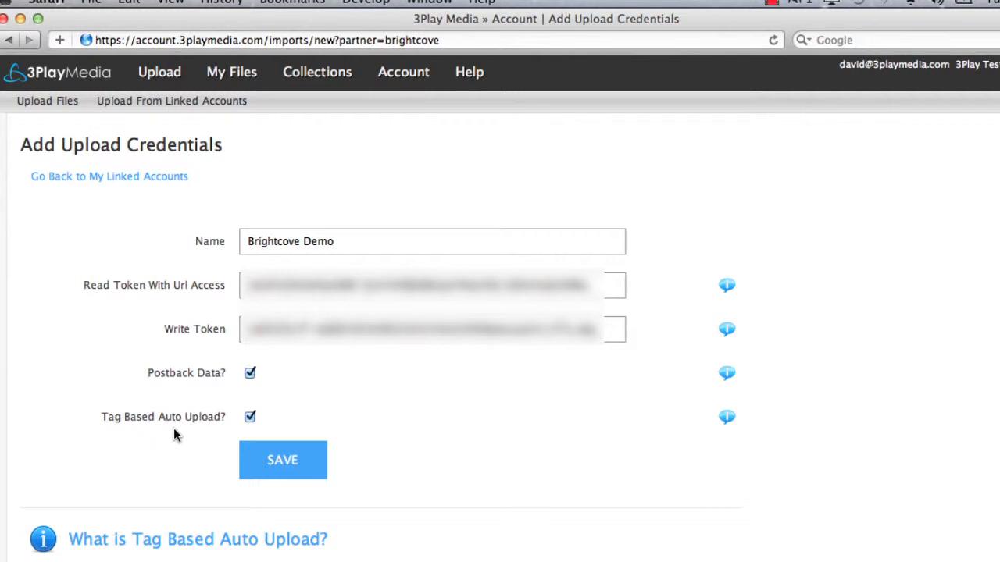
mouse_move(208, 433)
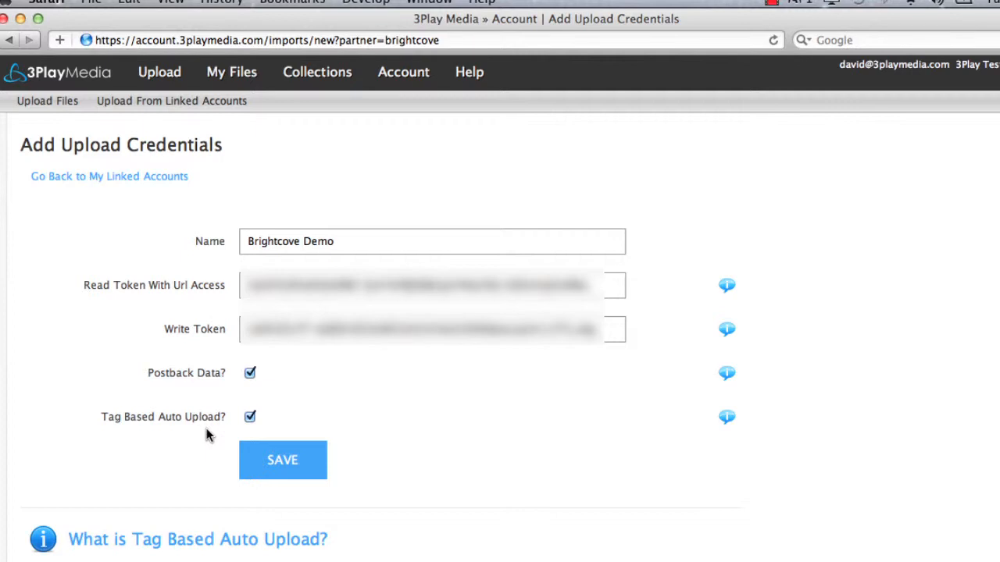
mouse_move(186, 406)
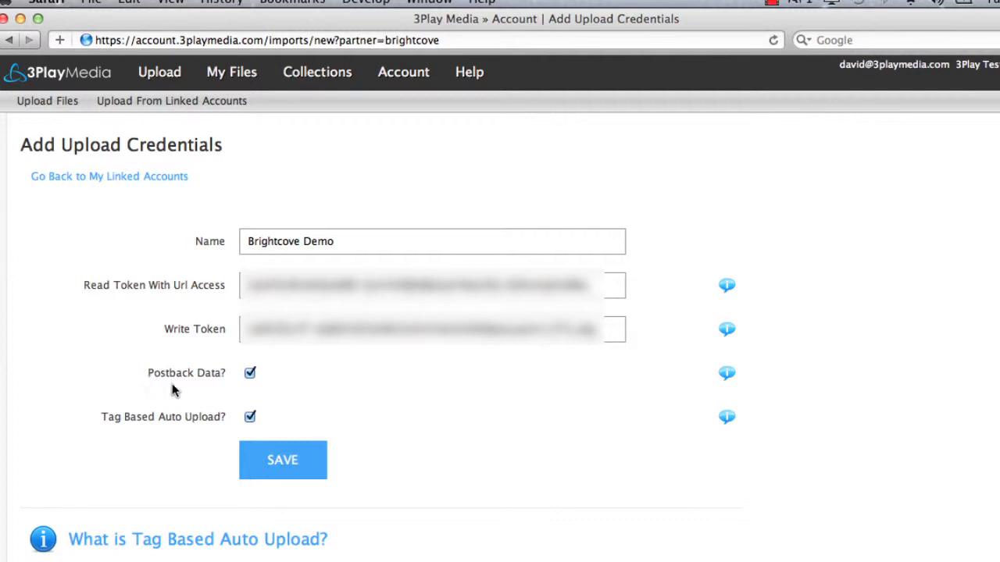
mouse_move(205, 390)
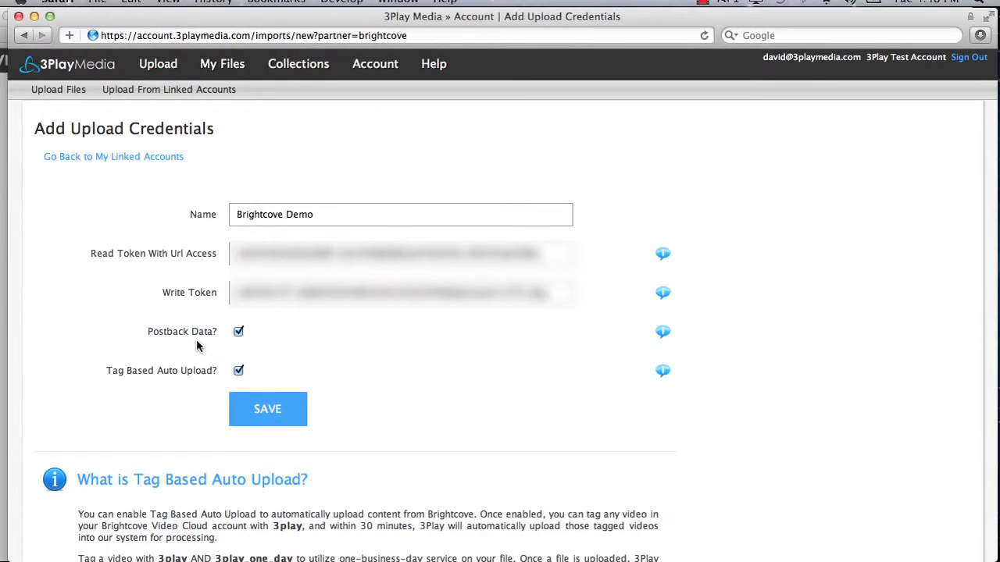
left_click(267, 408)
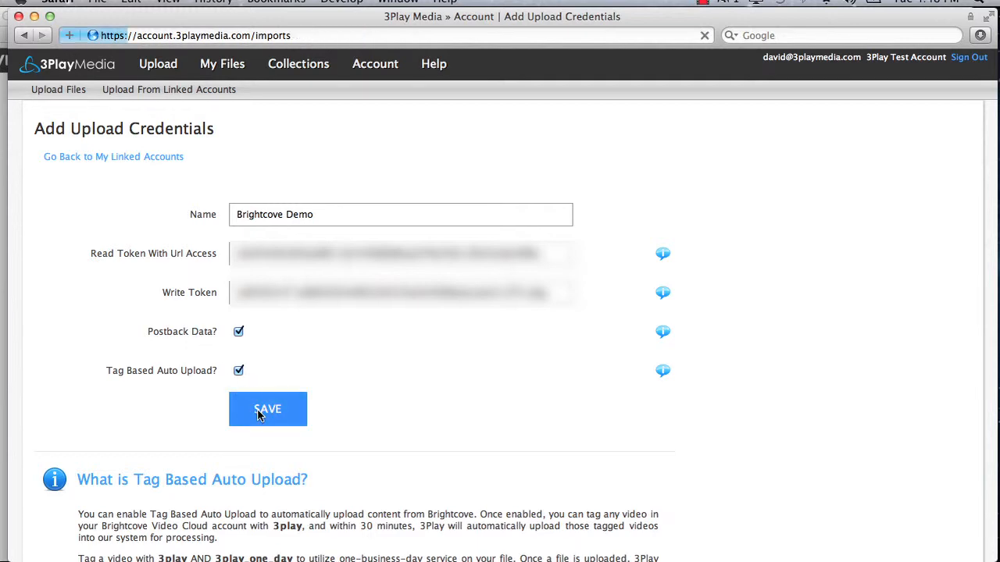
Pick five Brightcove videos for upload to My New Videos with rush turnaround
left_click(267, 409)
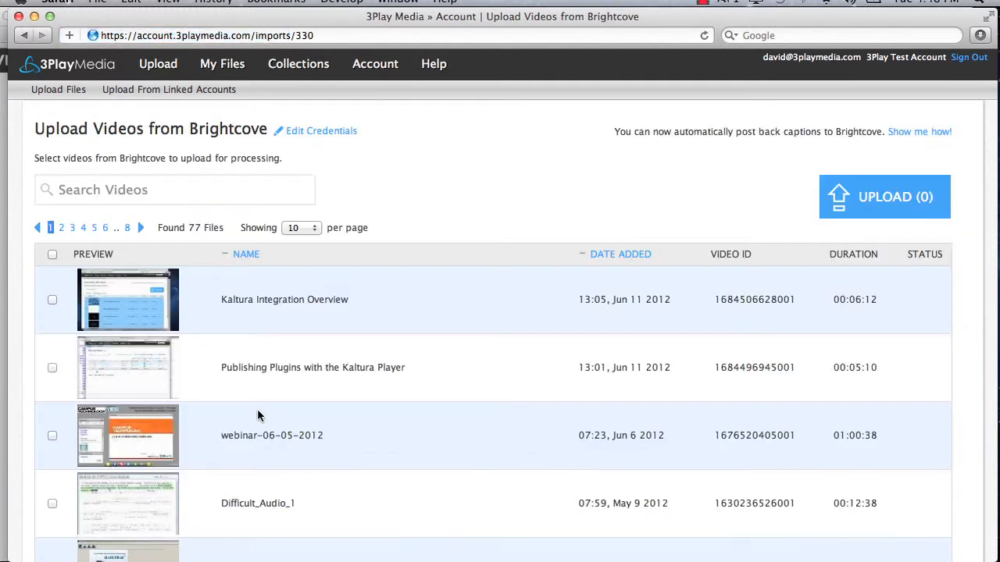
scroll("down", 3)
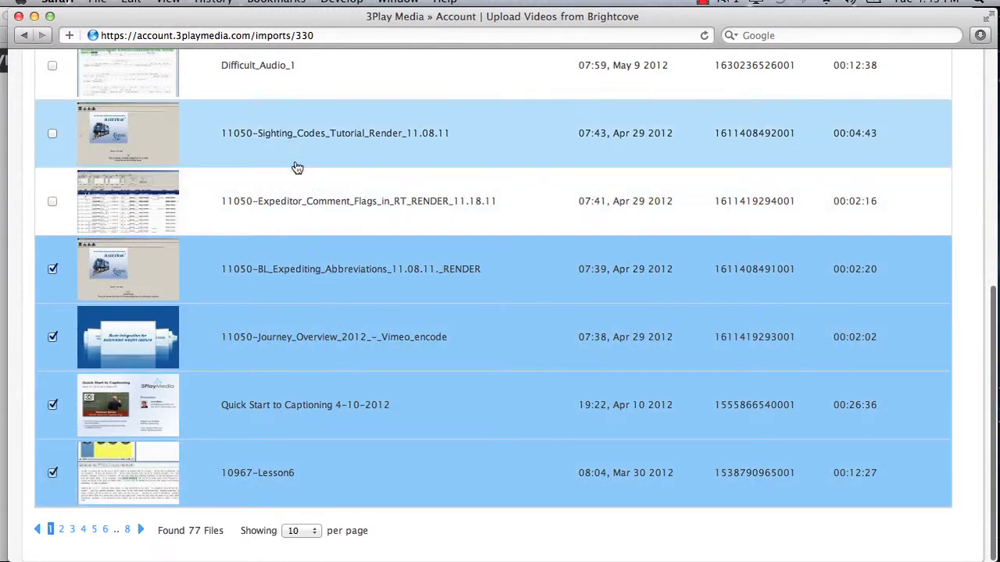
scroll("up", 3)
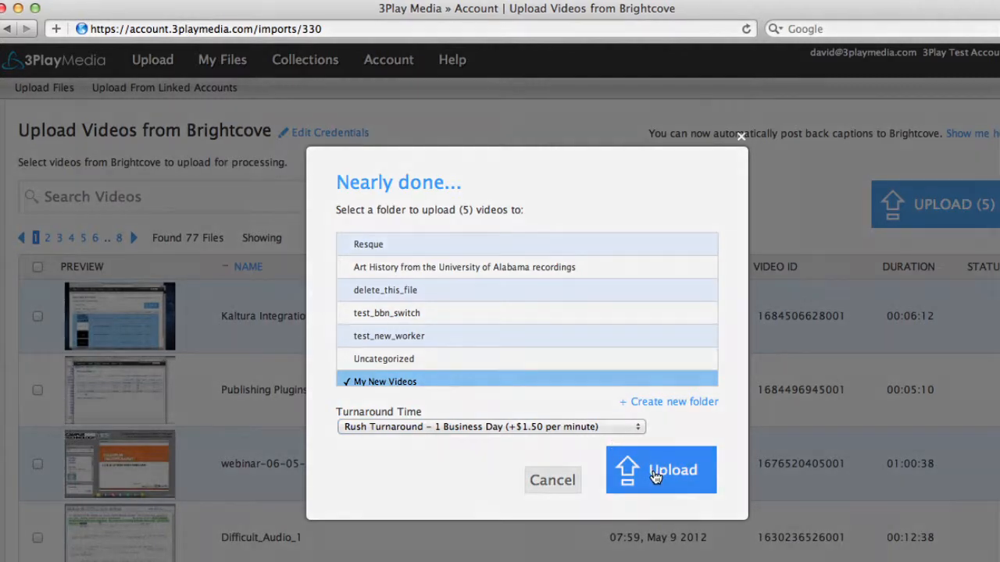
Upload the five videos, then open 10967-Lesson3 for editing in Video Cloud Studio
left_click(660, 469)
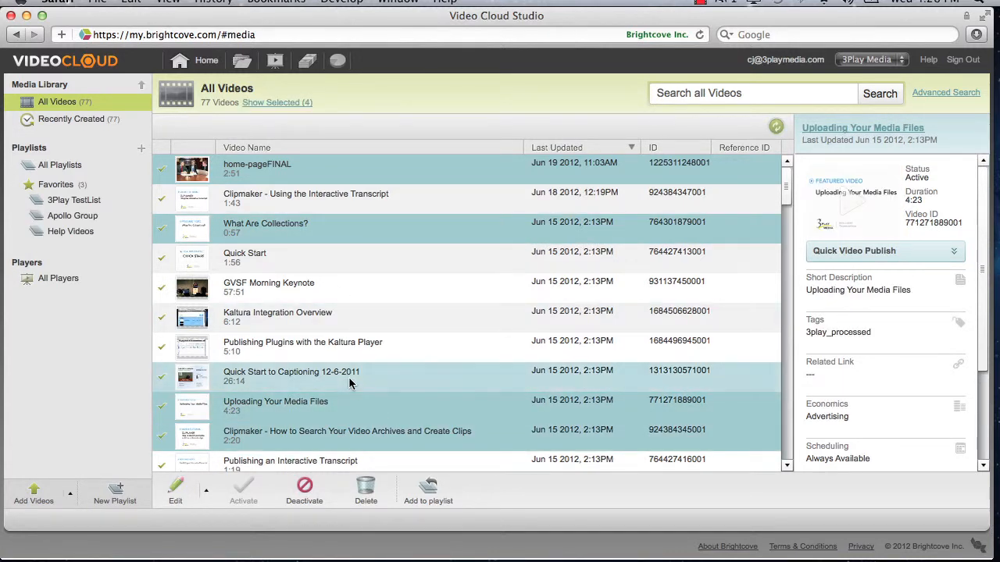
left_click(291, 371)
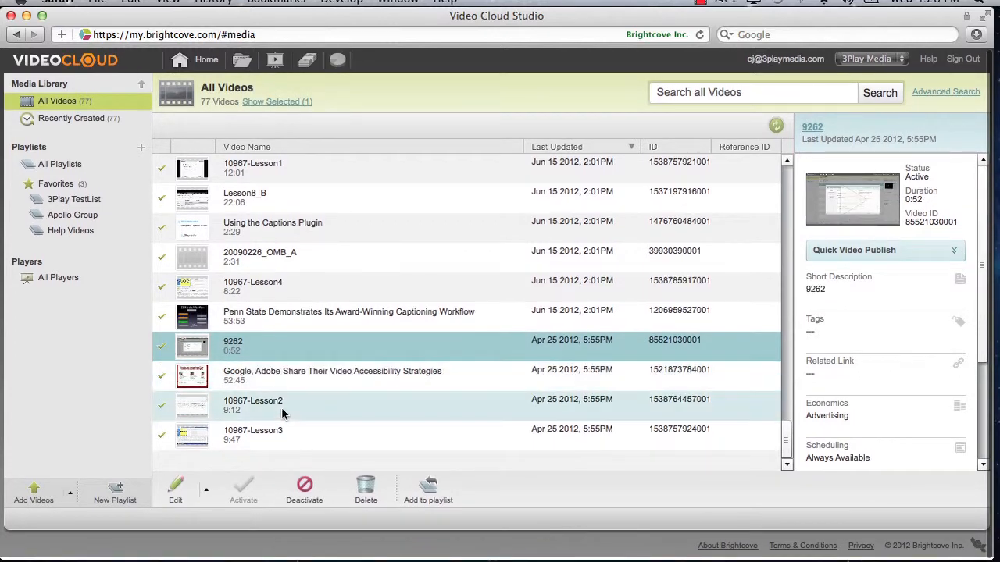
left_click(252, 433)
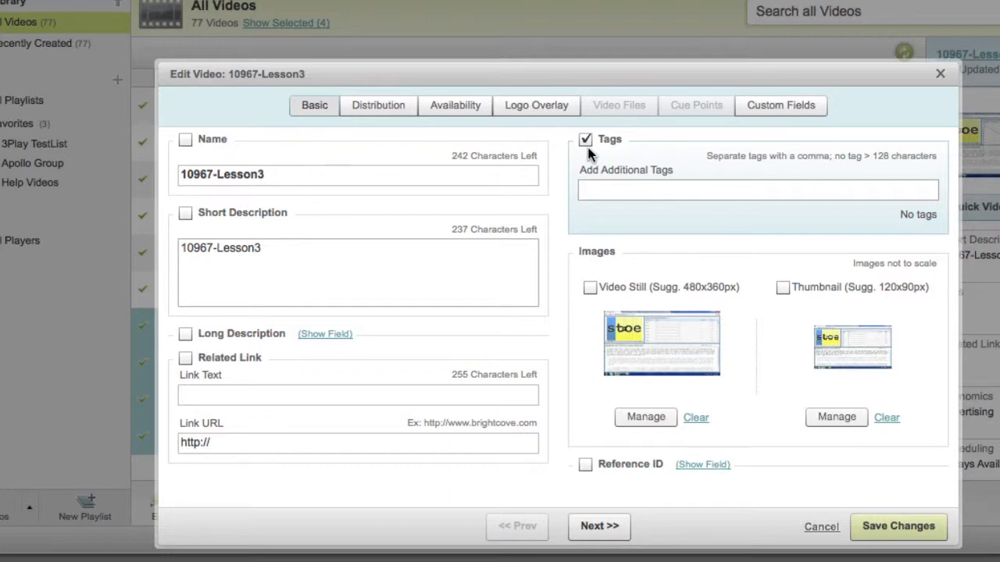
Add tags 3play and 3play_one_day to 10967-Lesson3 and save
left_click(756, 190)
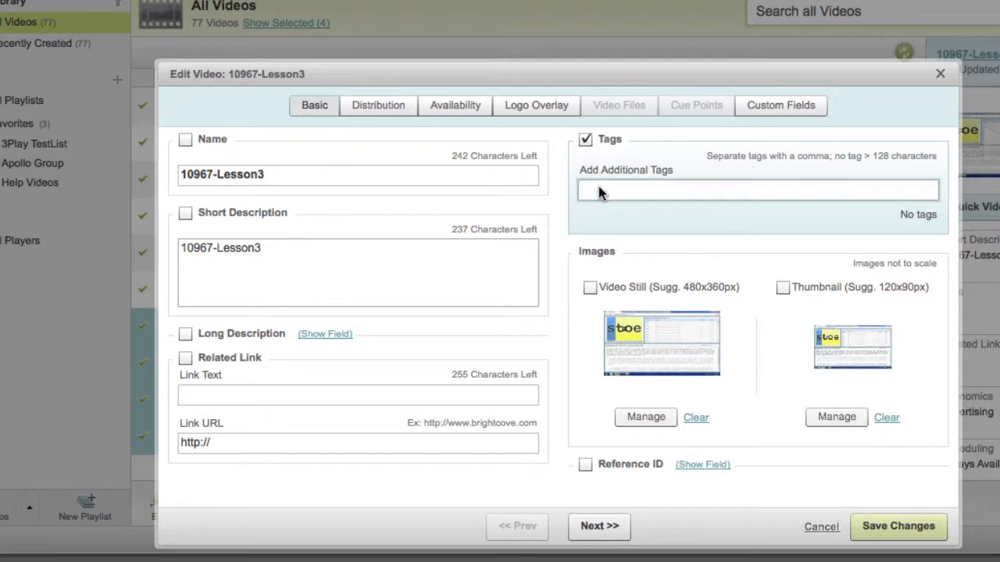
type("3play")
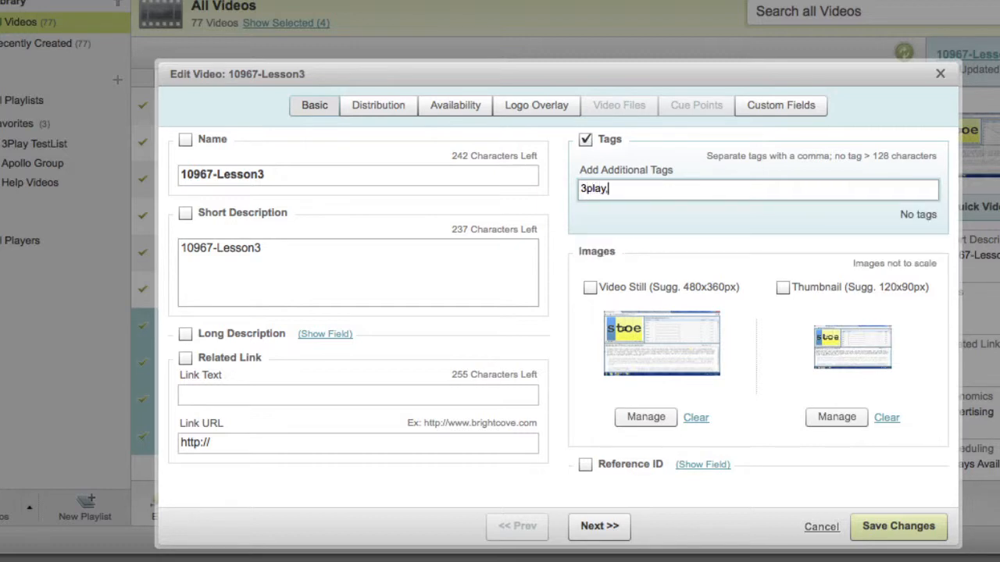
type(",")
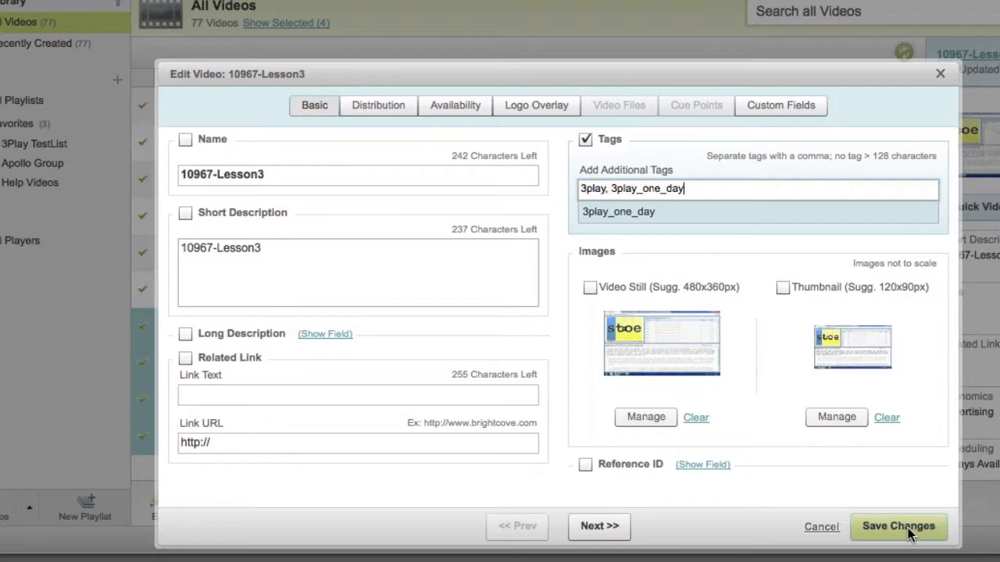
left_click(898, 525)
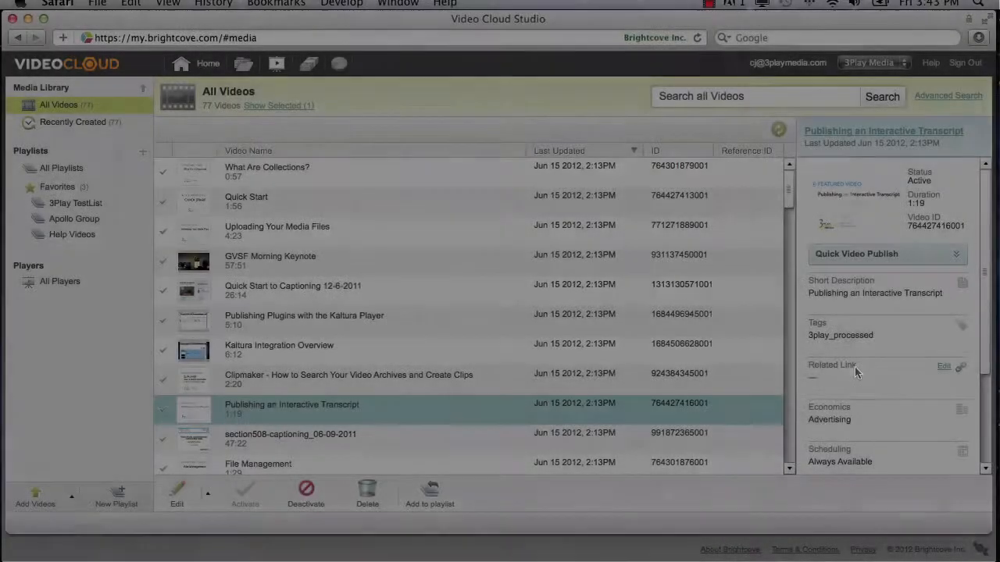